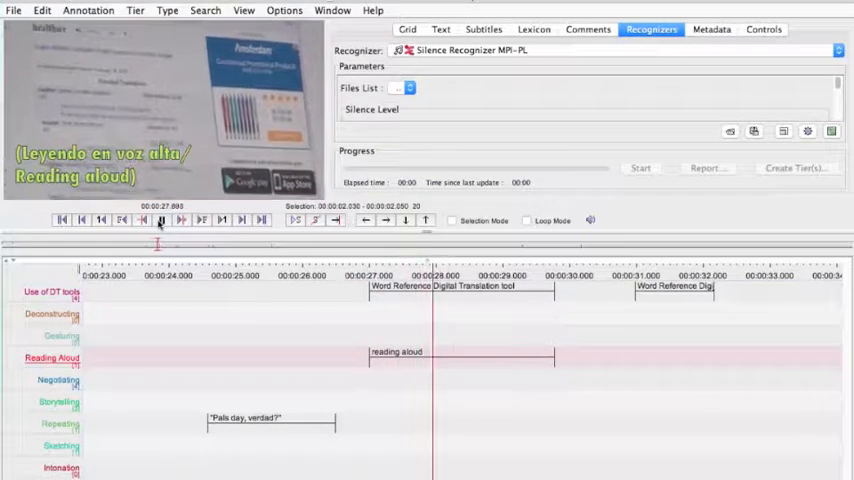
- Play the interview across the stretch annotated as reading aloud and digital translation tool use
{"action": "left_click", "coordinate": [160, 220]}
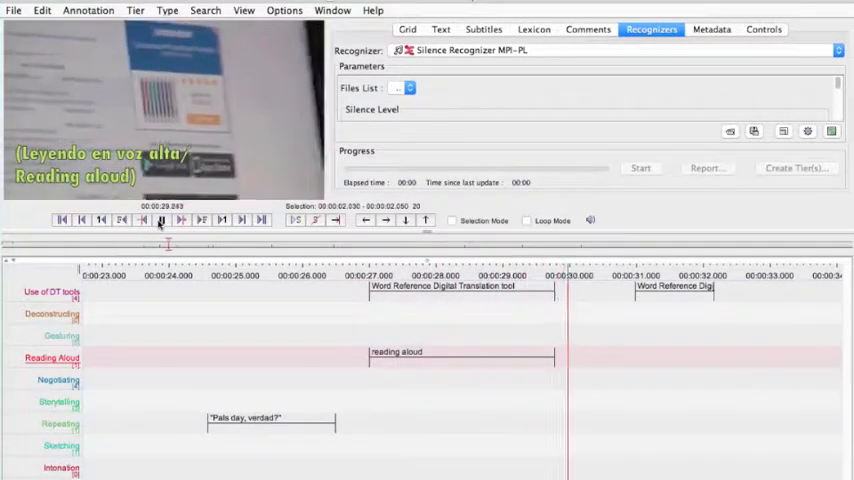
{"action": "left_click", "coordinate": [160, 220]}
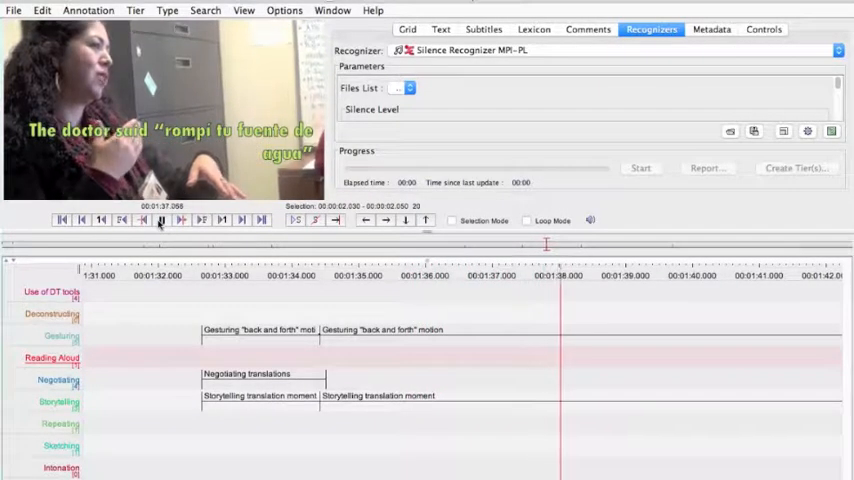
- Continue playback through the gesturing, negotiating-translations and storytelling annotations into the next scene
{"action": "left_click", "coordinate": [160, 220]}
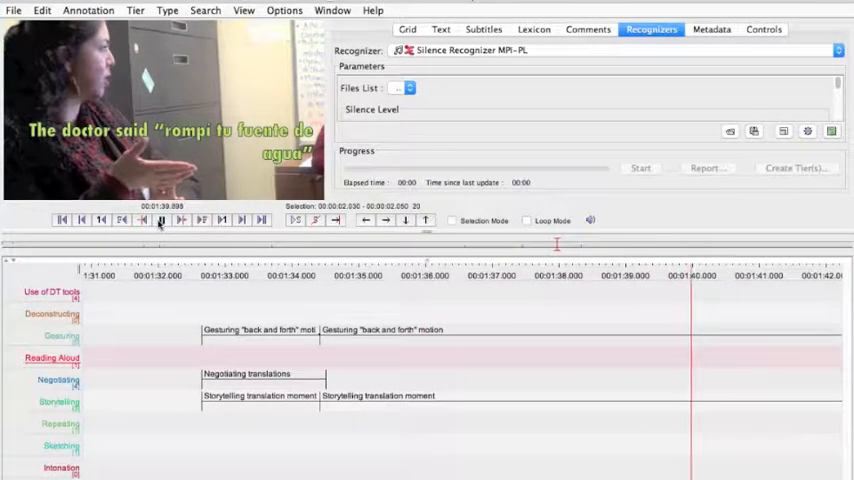
{"action": "left_click", "coordinate": [160, 220]}
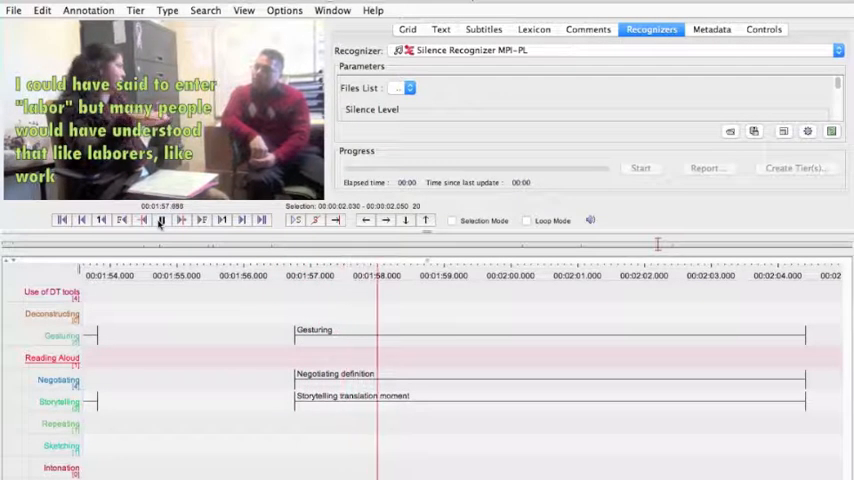
{"action": "left_click", "coordinate": [160, 220]}
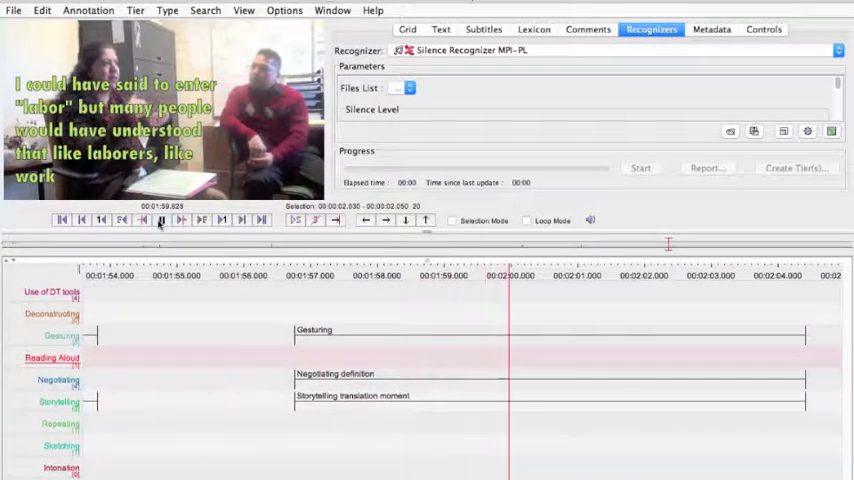